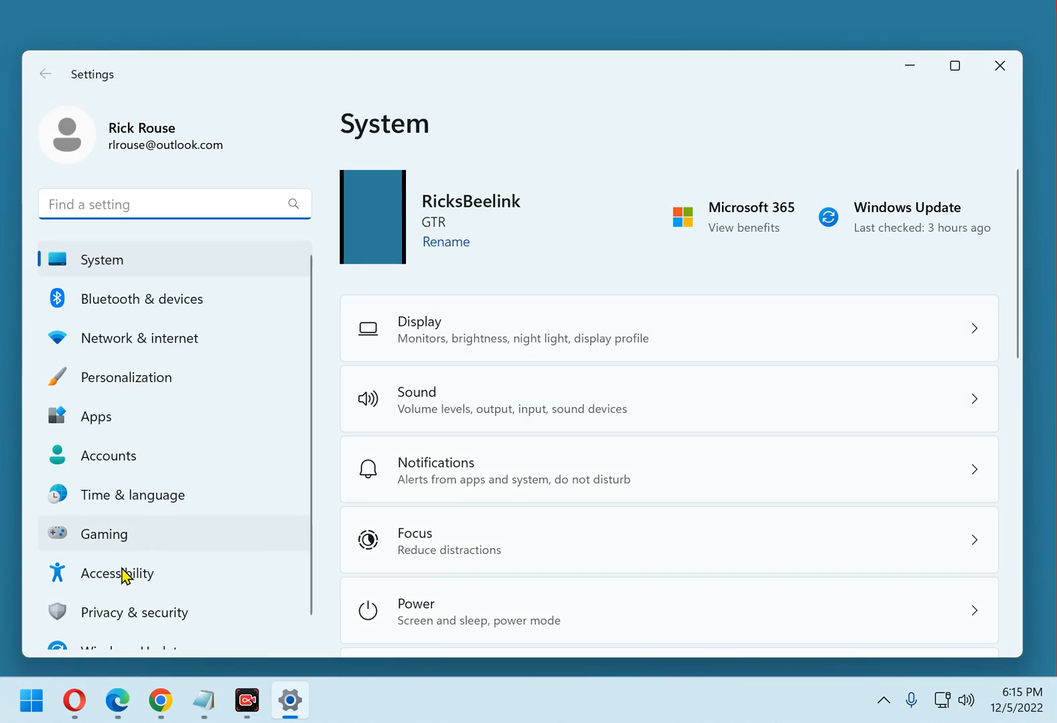
Open the Accessibility section from the Settings sidebar
left_click(117, 573)
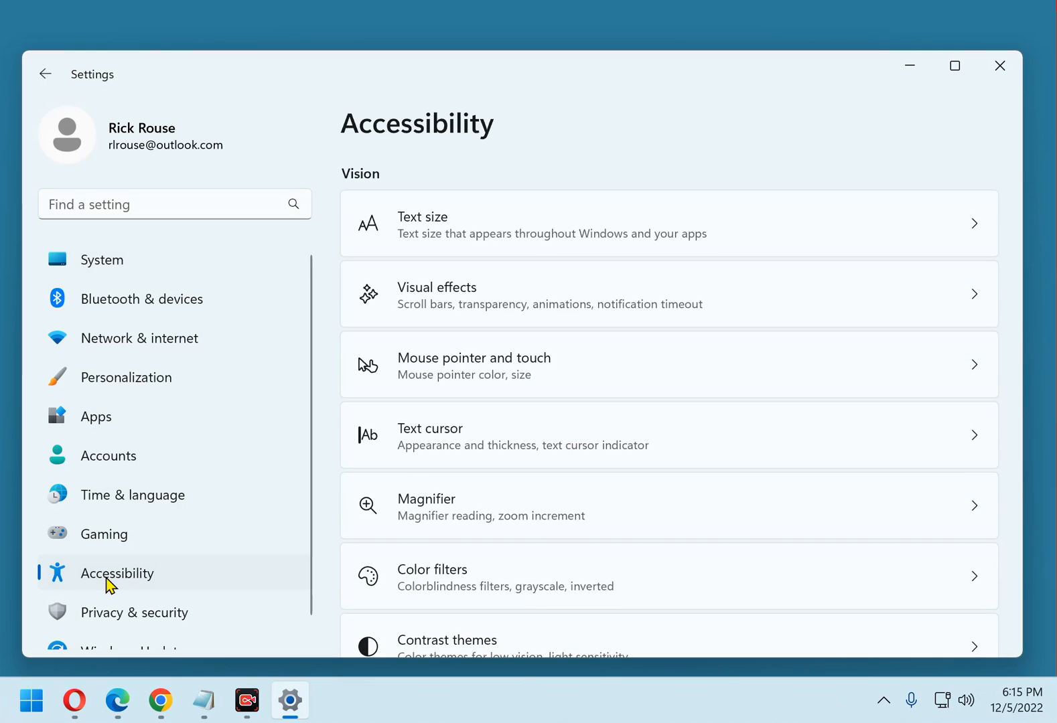
mouse_move(564, 489)
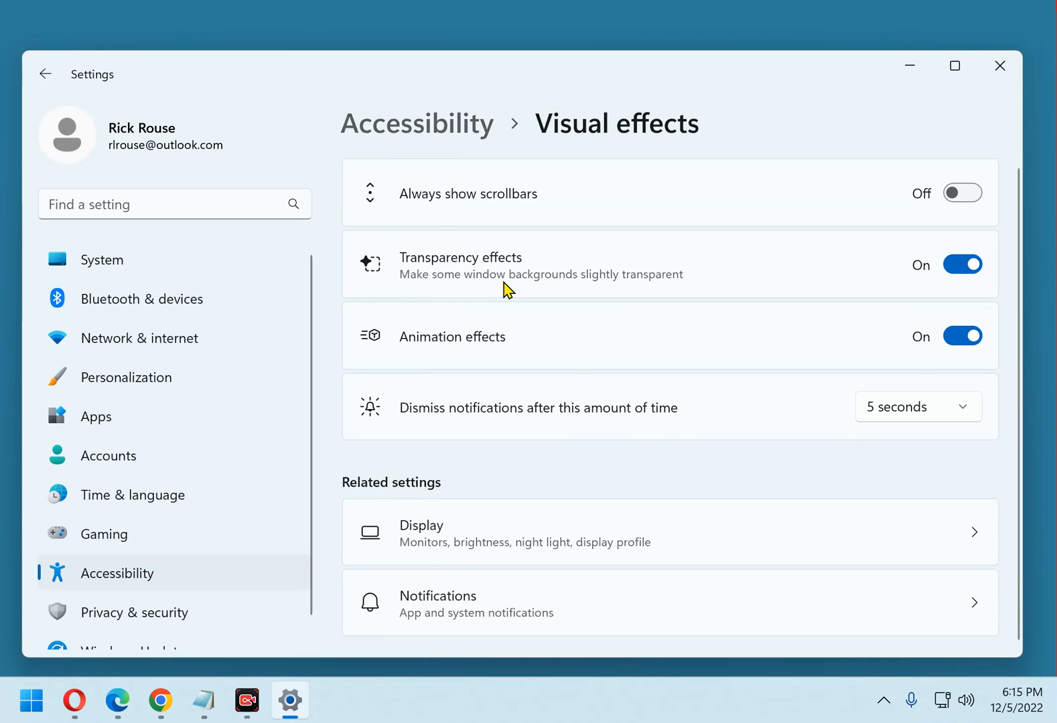
mouse_move(772, 235)
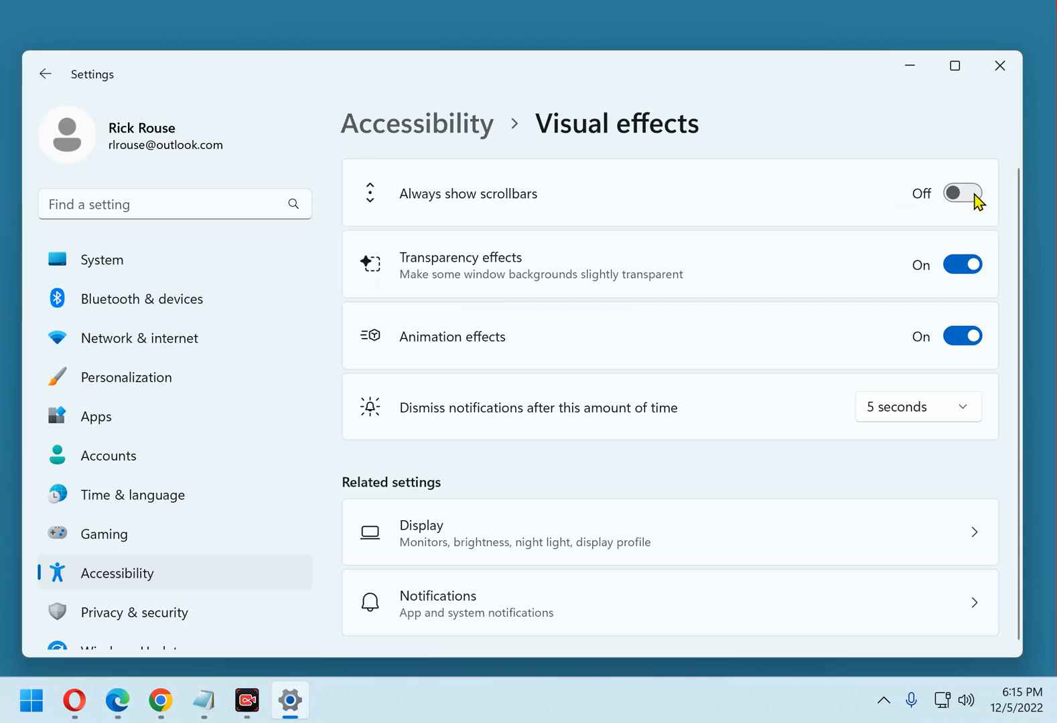
Switch the 'Always show scrollbars' toggle to On in Visual effects
left_click(962, 194)
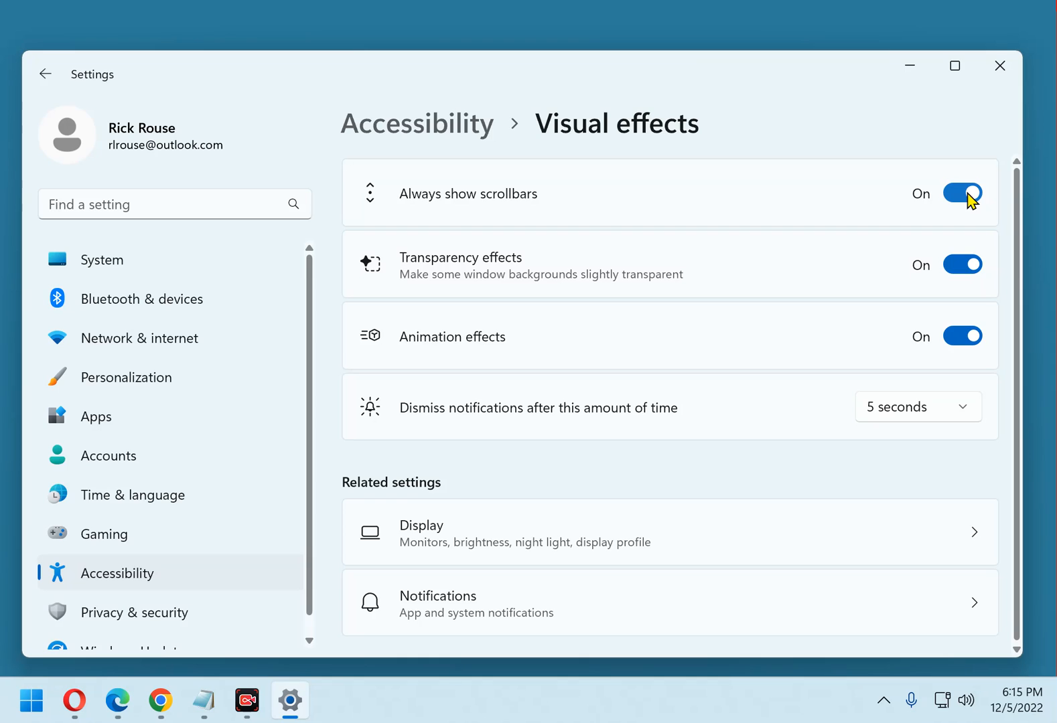
mouse_move(992, 141)
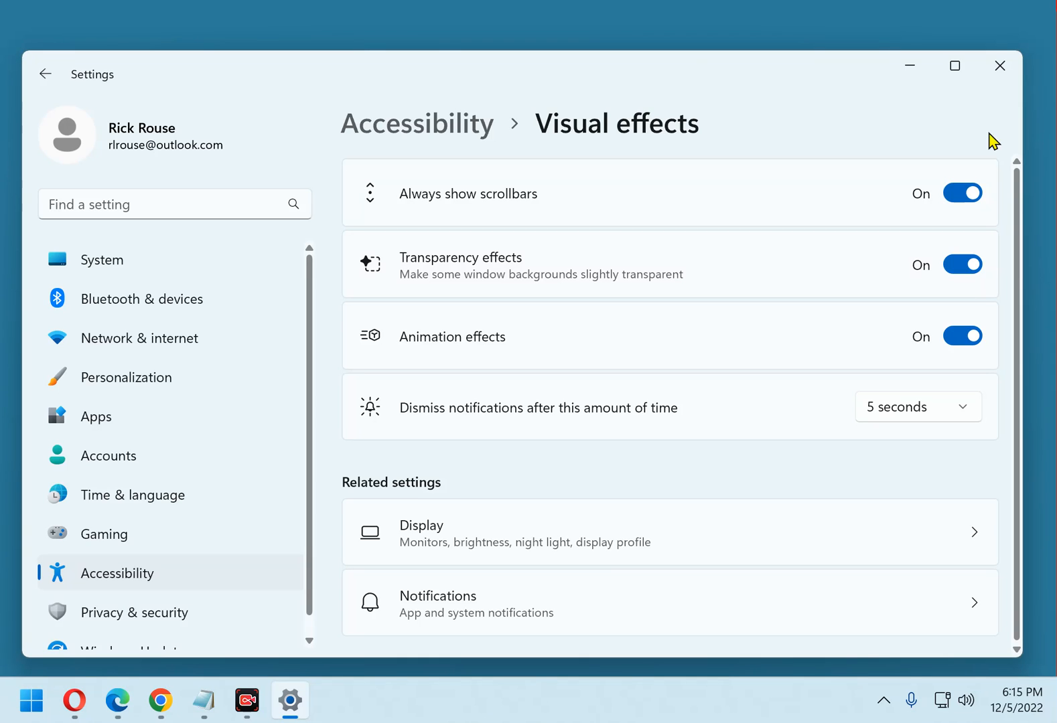